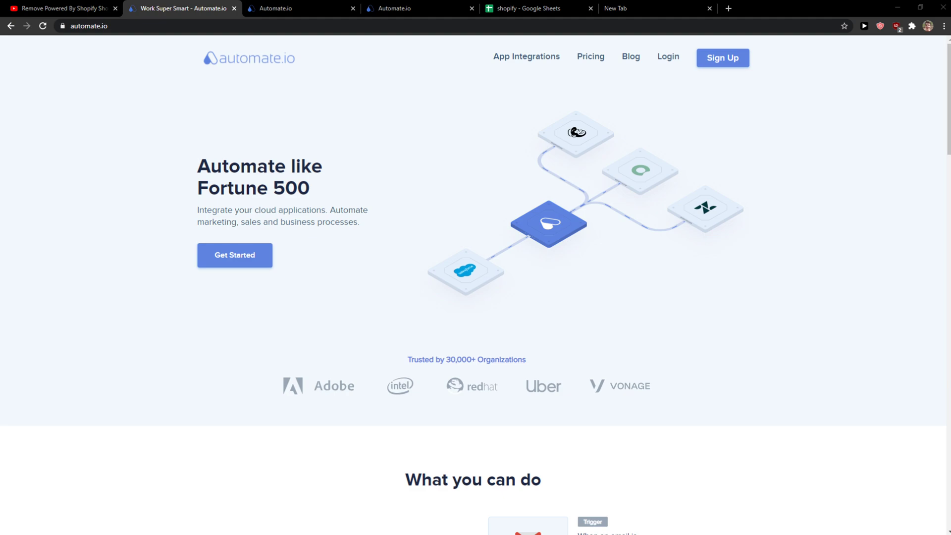
{"action": "mouse_move", "coordinate": [176, 259]}
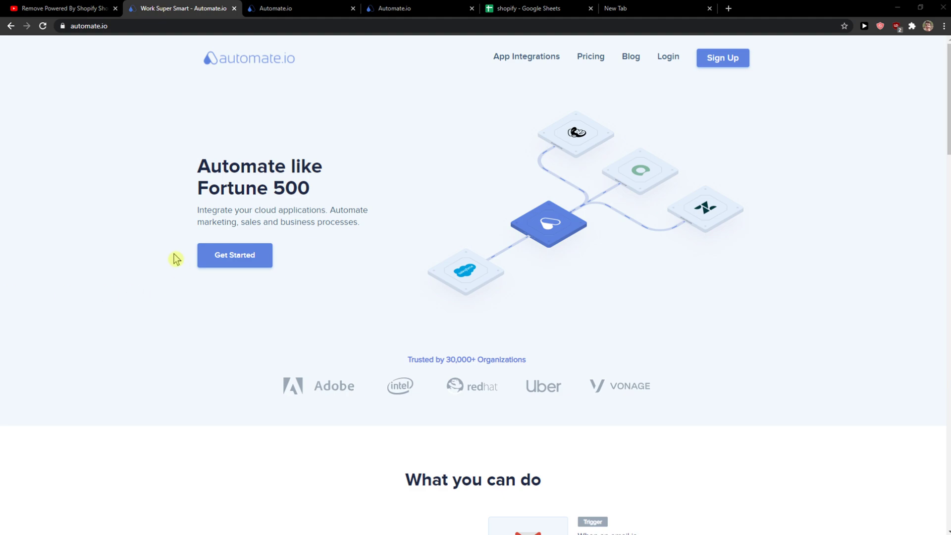
{"action": "mouse_move", "coordinate": [154, 251]}
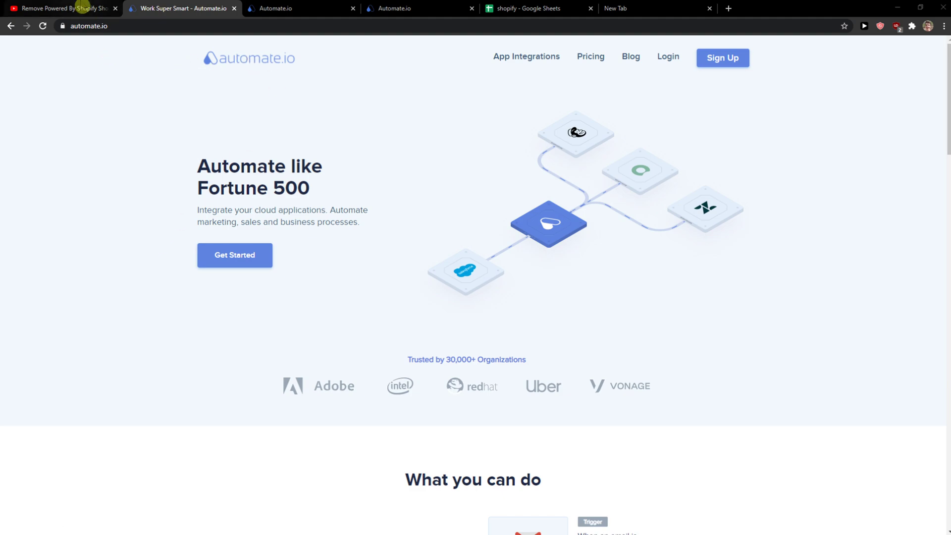
Step: Open the Automate.io referral link from the YouTube video description in a new tab
{"action": "left_click", "coordinate": [60, 9]}
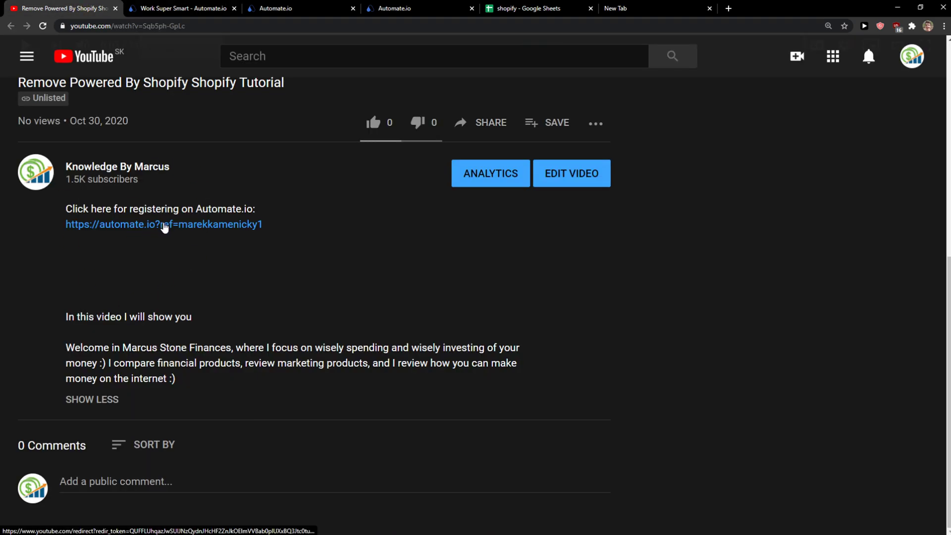
{"action": "left_click", "coordinate": [164, 224]}
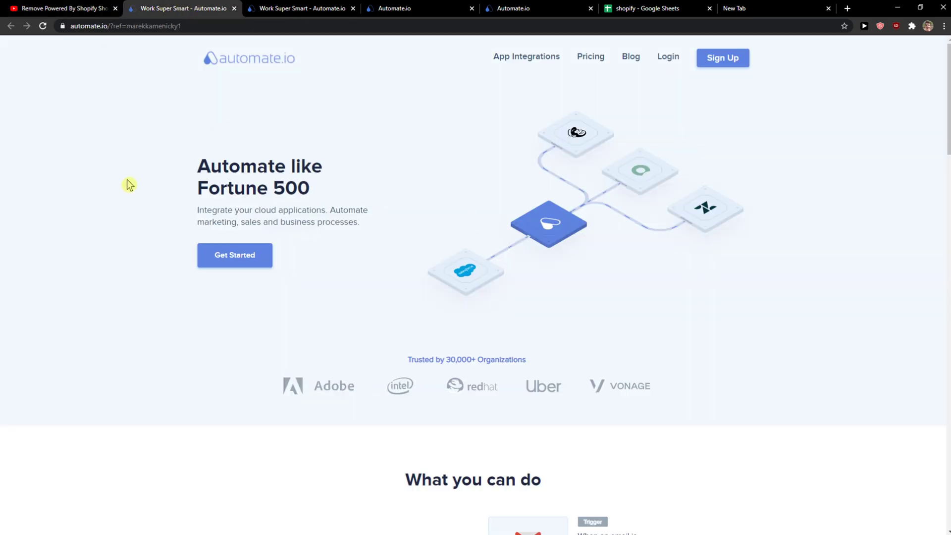
{"action": "mouse_move", "coordinate": [446, 119]}
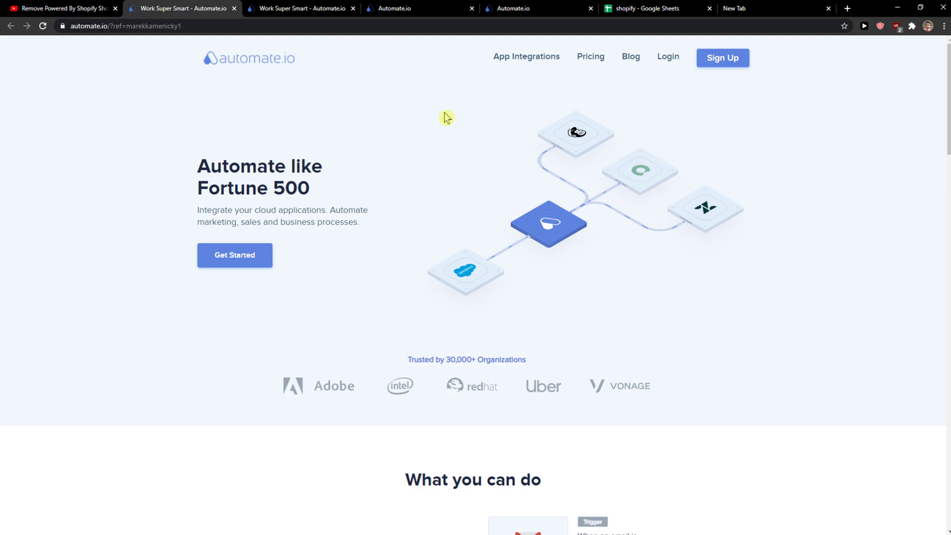
{"action": "mouse_move", "coordinate": [520, 129]}
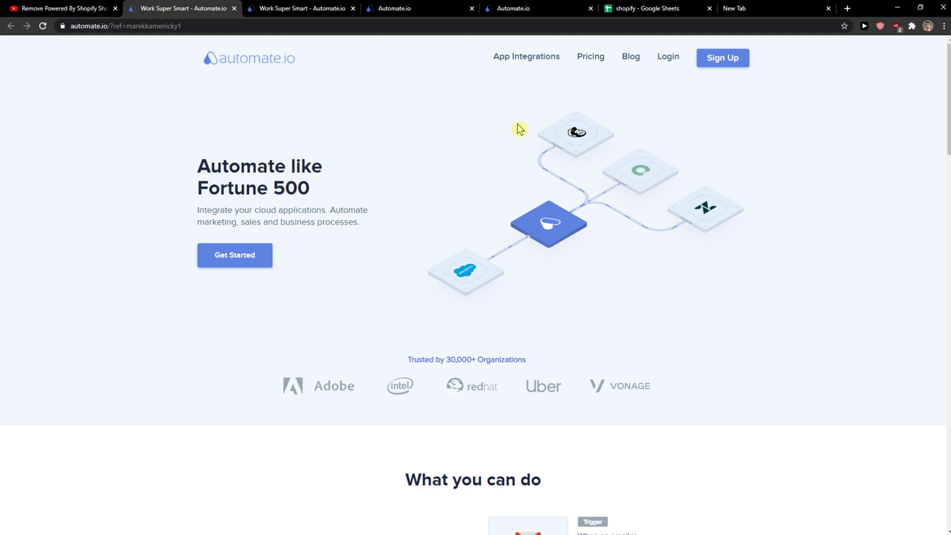
{"action": "mouse_move", "coordinate": [722, 60]}
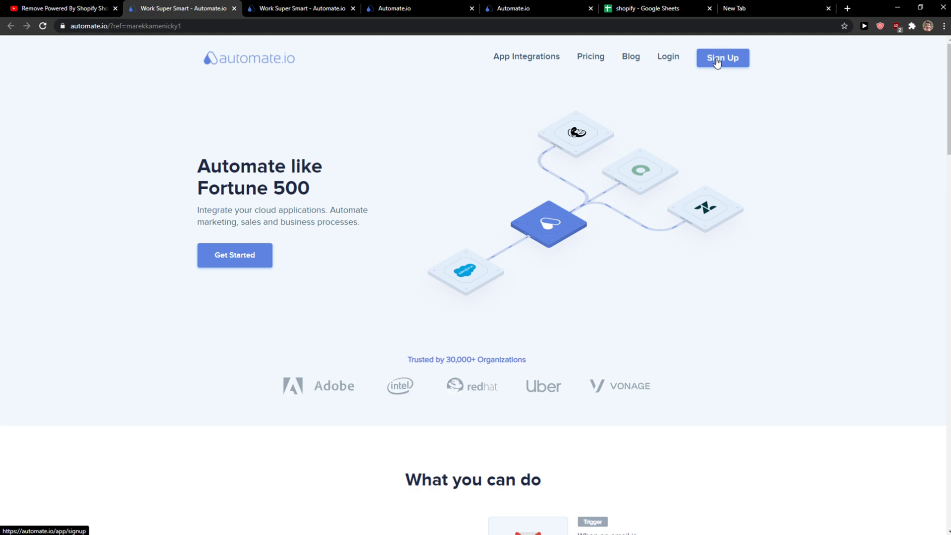
Step: Sign up to reach the dashboard and view the empty All Bots list
{"action": "left_click", "coordinate": [721, 58]}
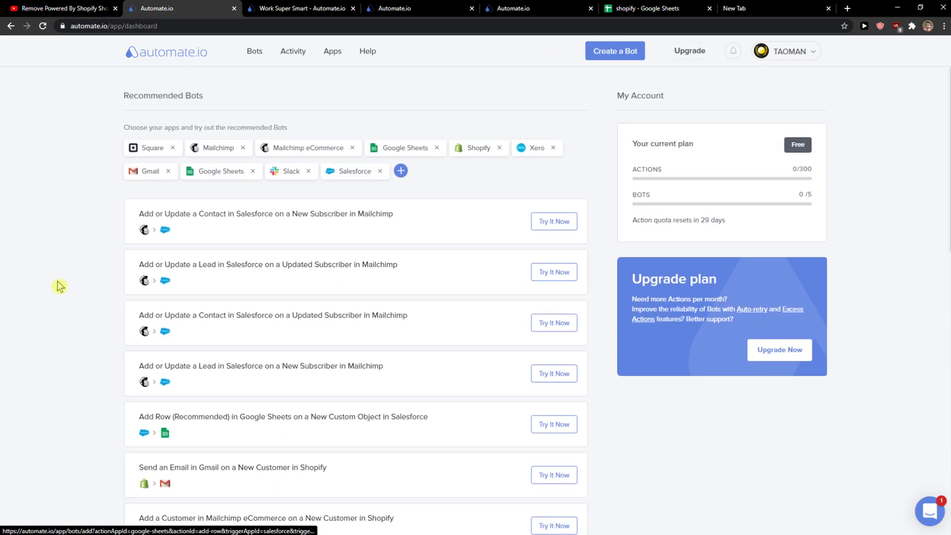
{"action": "mouse_move", "coordinate": [116, 226]}
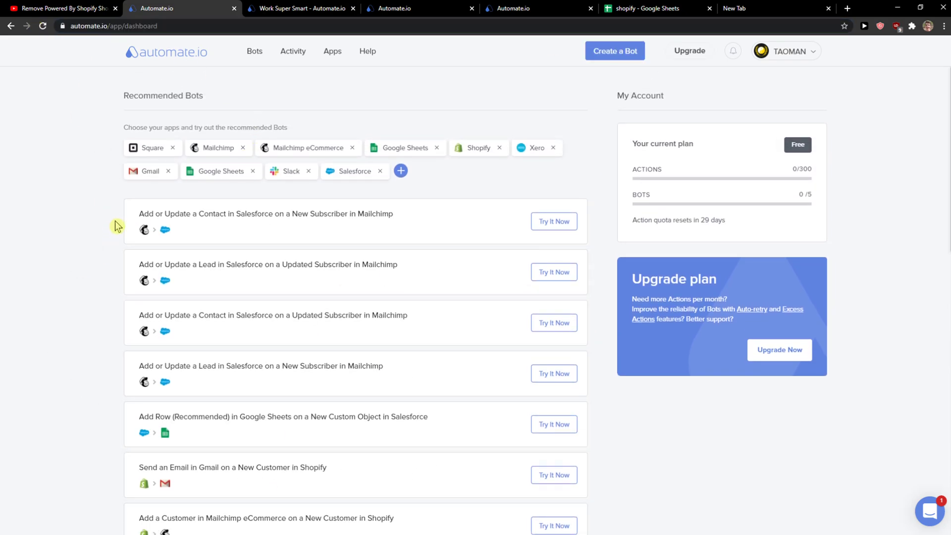
{"action": "mouse_move", "coordinate": [254, 51]}
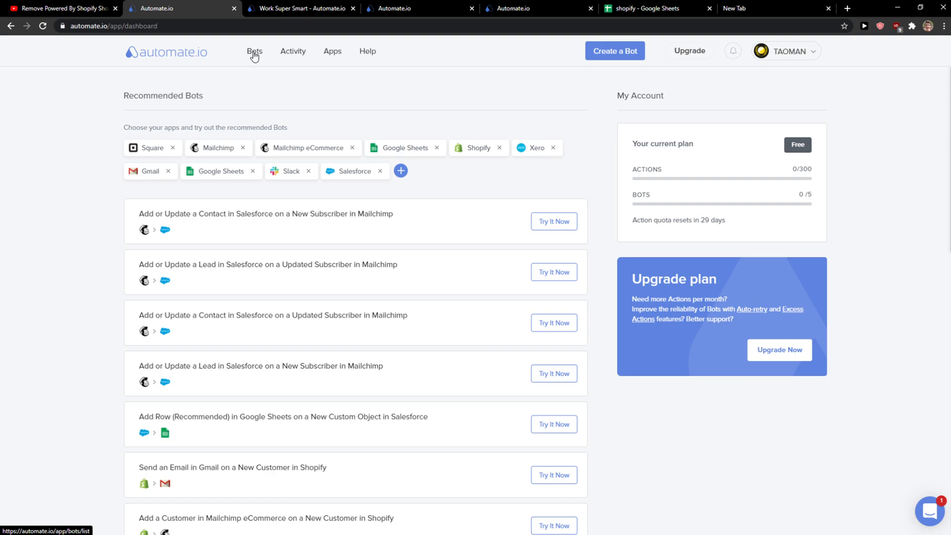
{"action": "left_click", "coordinate": [254, 51]}
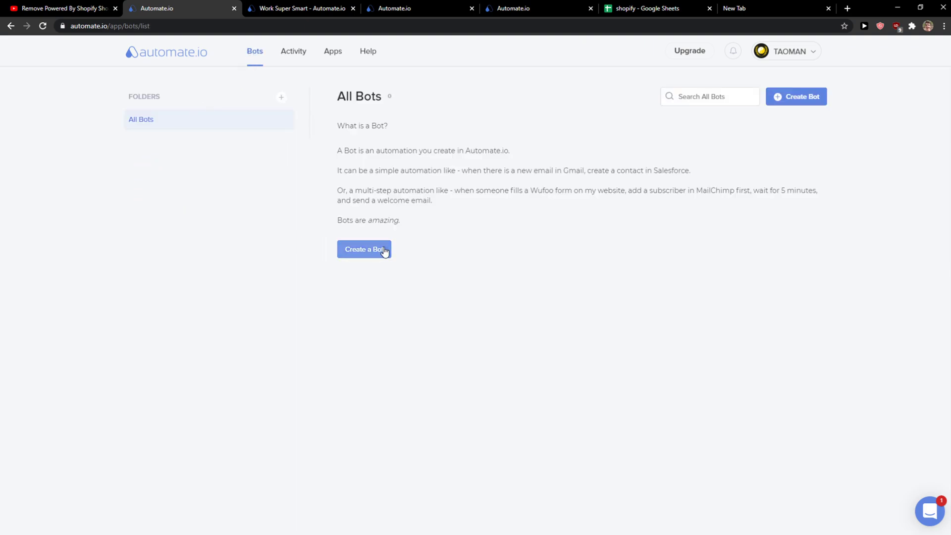
Step: Create a new bot with Shopify as the trigger app and list its trigger events
{"action": "left_click", "coordinate": [364, 249]}
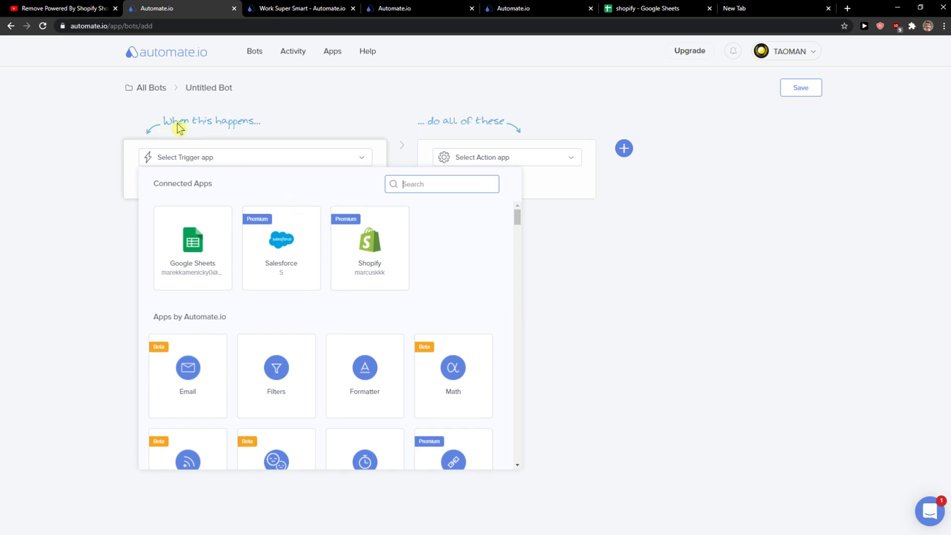
{"action": "left_click", "coordinate": [368, 248]}
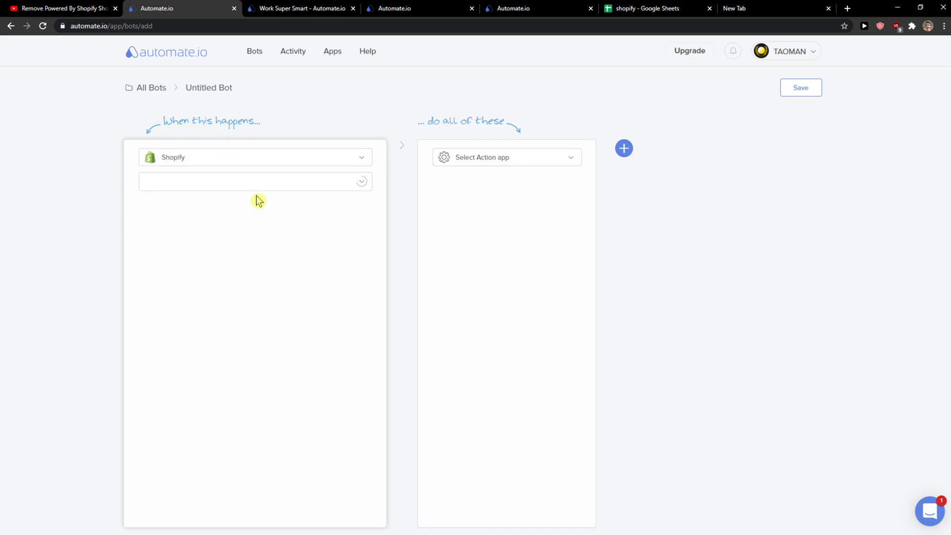
{"action": "left_click", "coordinate": [255, 182]}
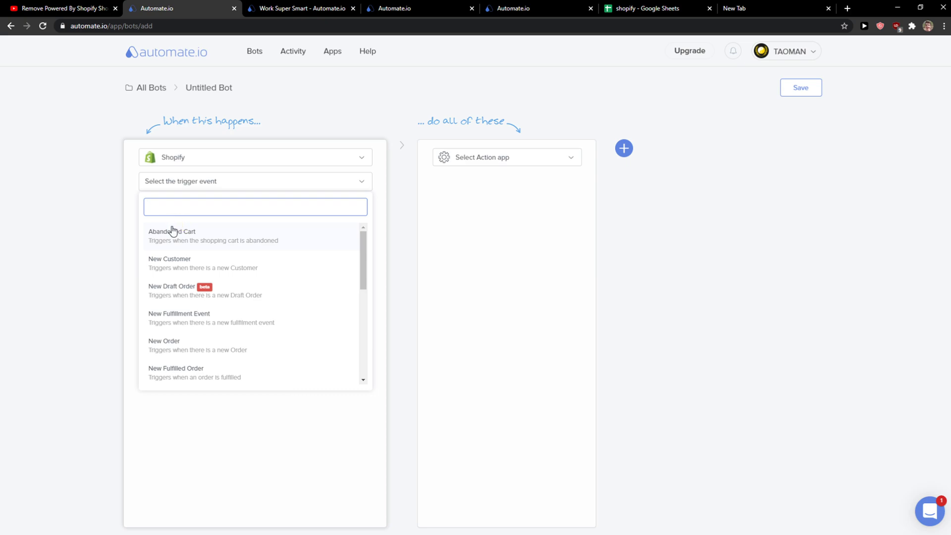
{"action": "mouse_move", "coordinate": [184, 351]}
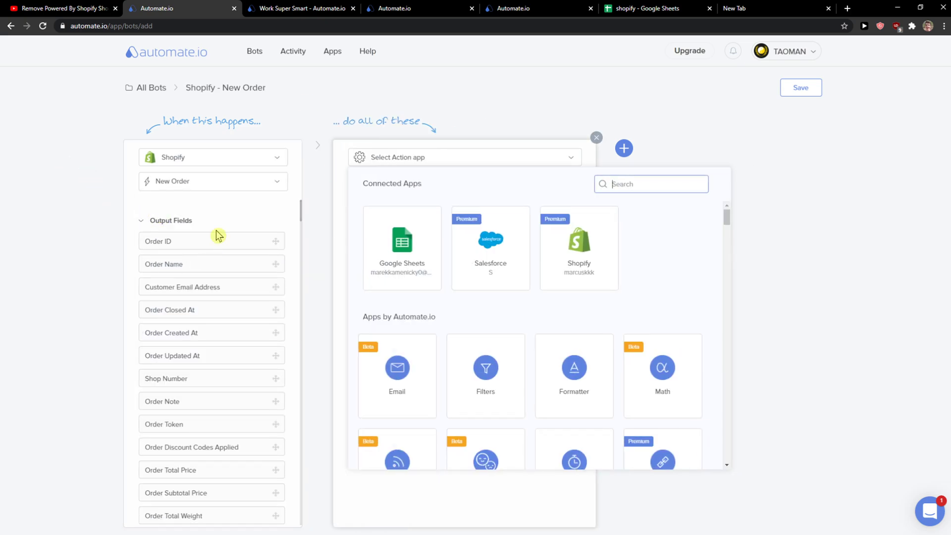
Step: Check the shopify sheet's column headers, including email address, then return to the bot editor
{"action": "left_click", "coordinate": [298, 8]}
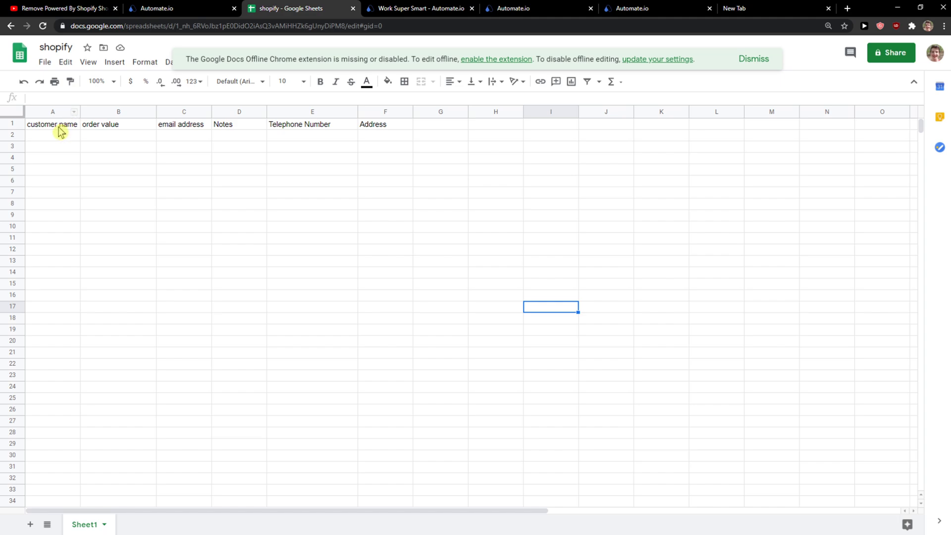
{"action": "left_click", "coordinate": [184, 124]}
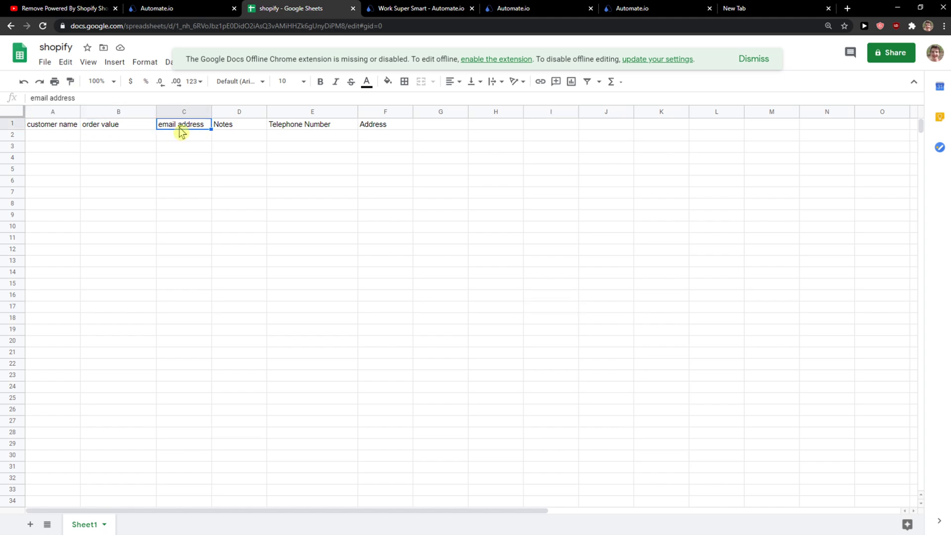
{"action": "mouse_move", "coordinate": [363, 129]}
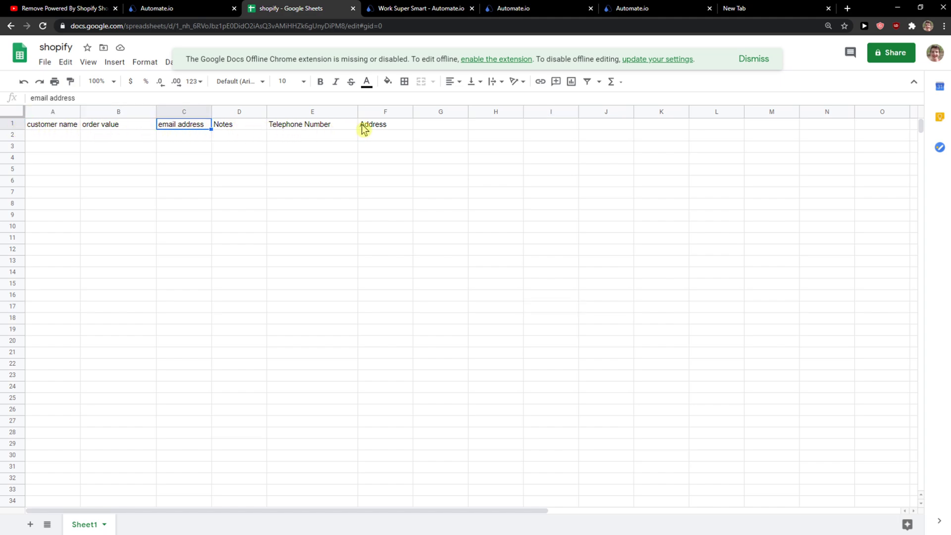
{"action": "left_click", "coordinate": [175, 8]}
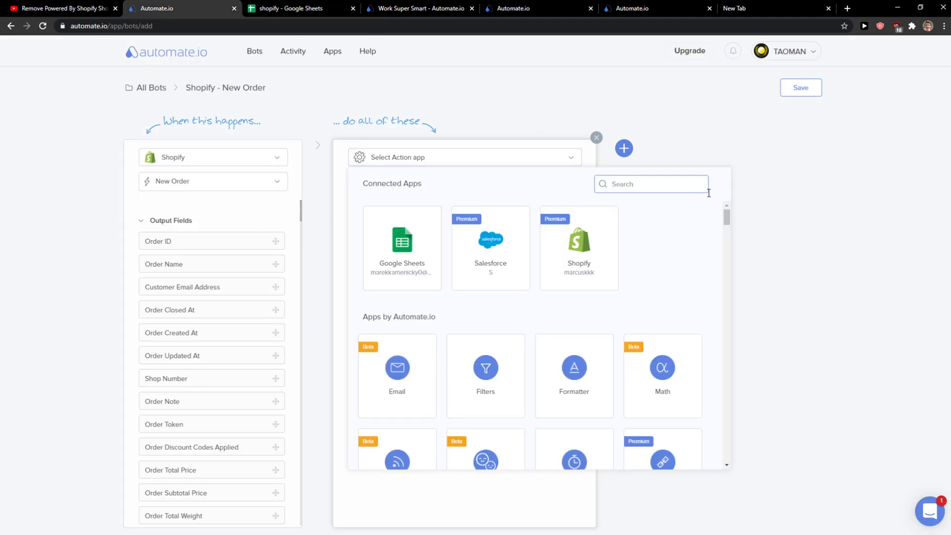
Step: Set the bot's action to Google Sheets Add Row, then return to the shopify sheet
{"action": "type", "text": "shee"}
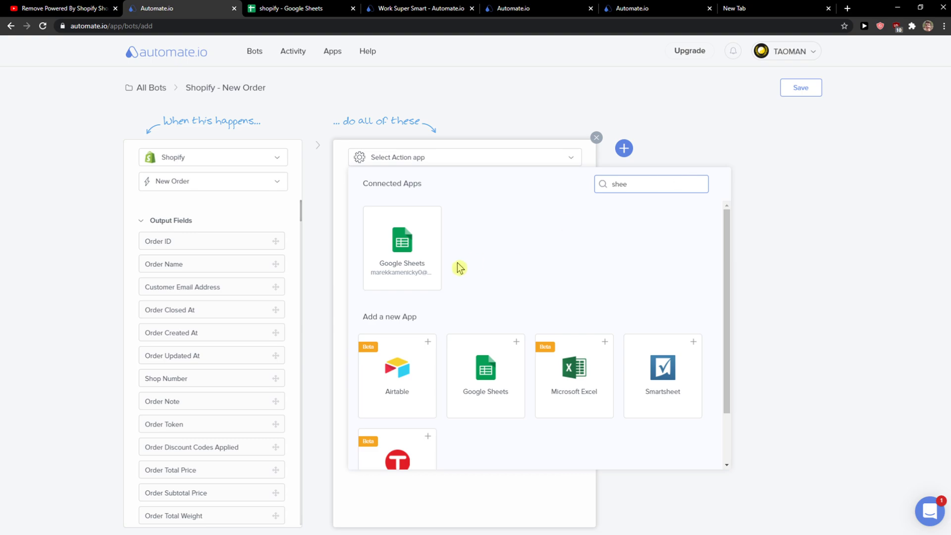
{"action": "left_click", "coordinate": [401, 248]}
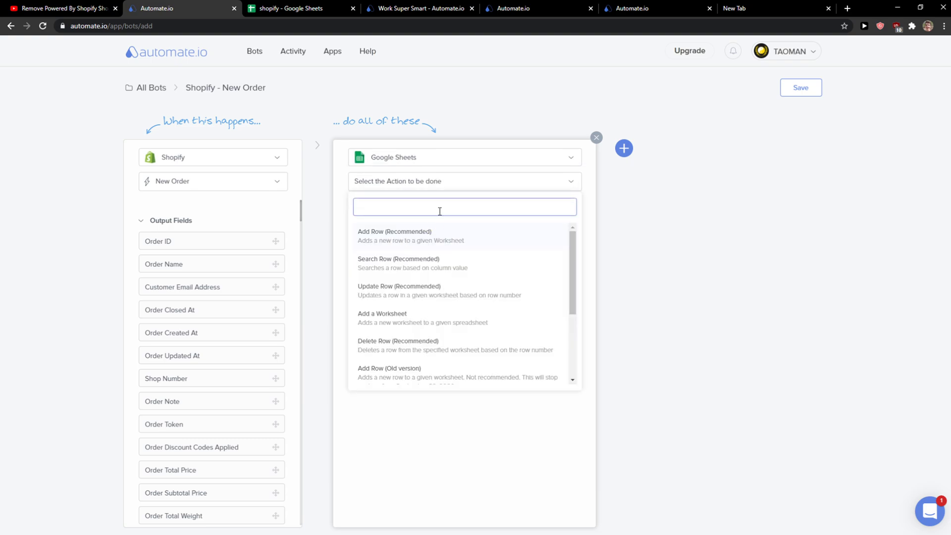
{"action": "mouse_move", "coordinate": [416, 190]}
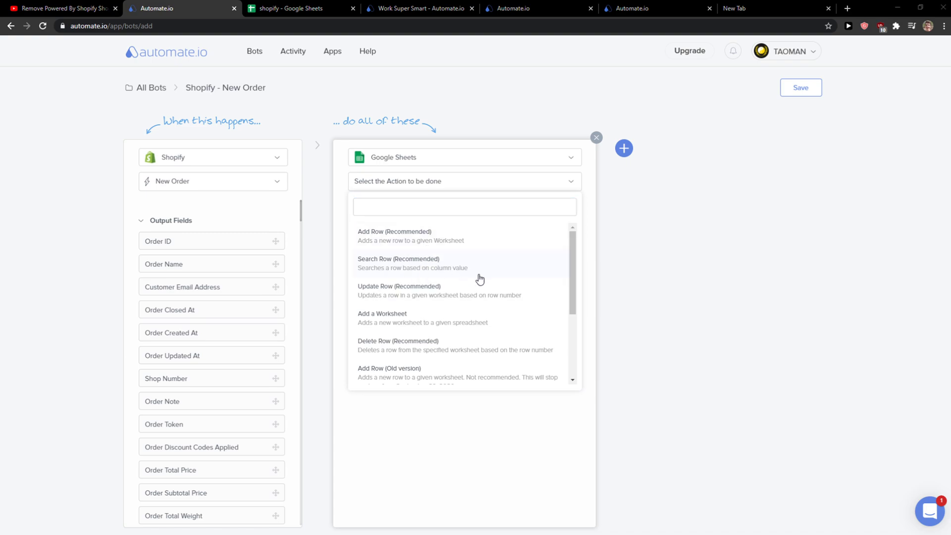
{"action": "left_click", "coordinate": [464, 206]}
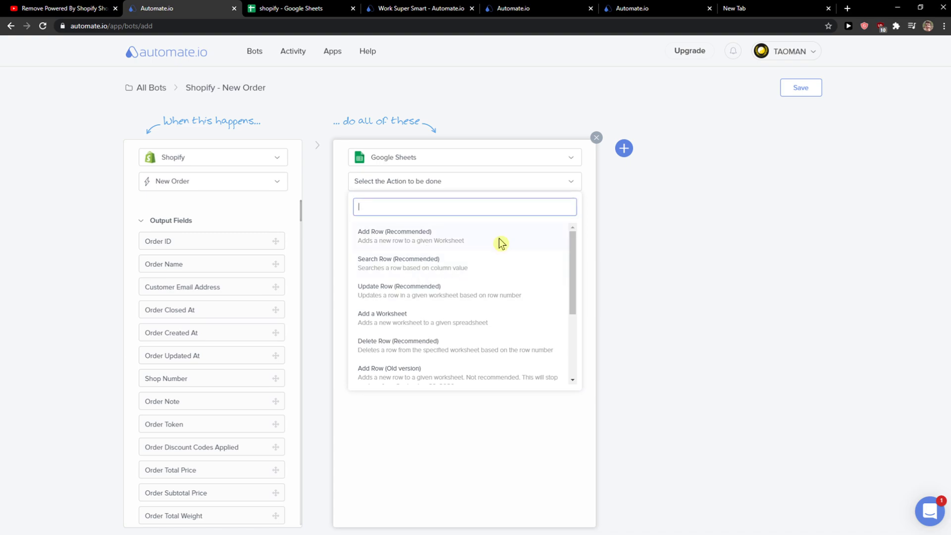
{"action": "left_click", "coordinate": [394, 236]}
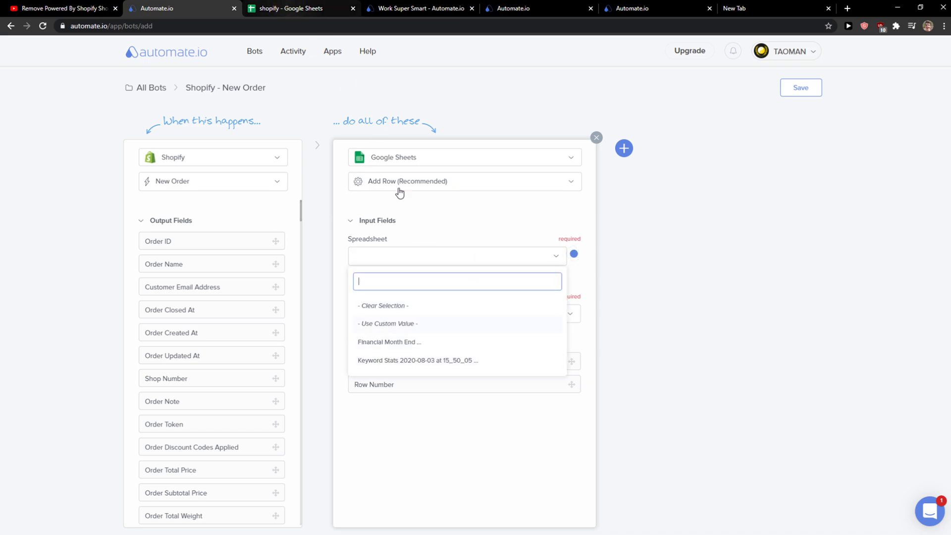
{"action": "mouse_move", "coordinate": [460, 271]}
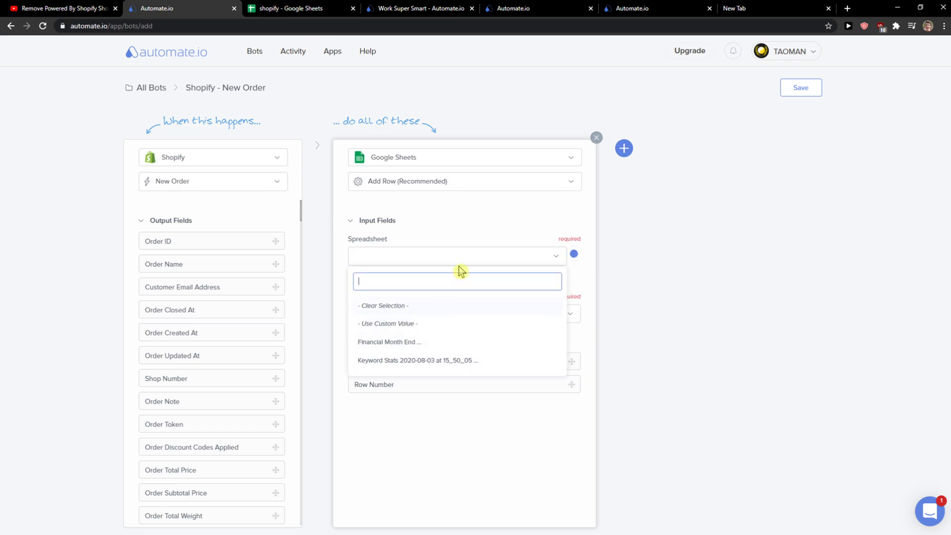
{"action": "left_click", "coordinate": [297, 8]}
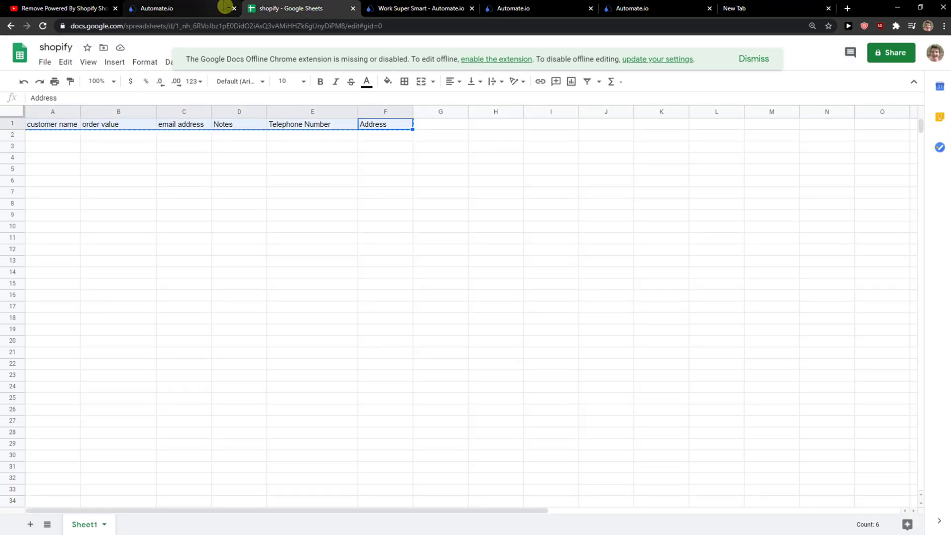
Step: Create a blank spreadsheet with the copied headers, rename it 'sho…', and return to Automate.io
{"action": "left_click", "coordinate": [152, 8]}
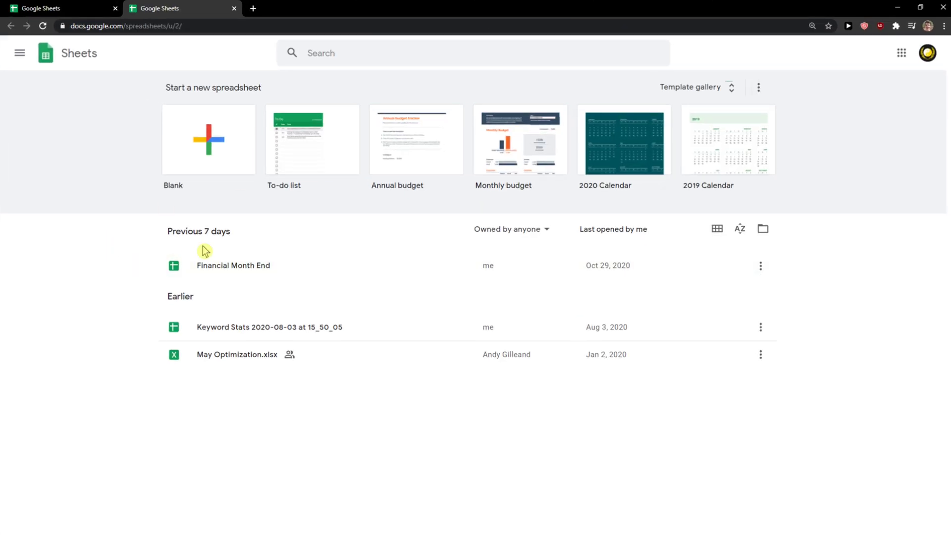
{"action": "left_click", "coordinate": [208, 139]}
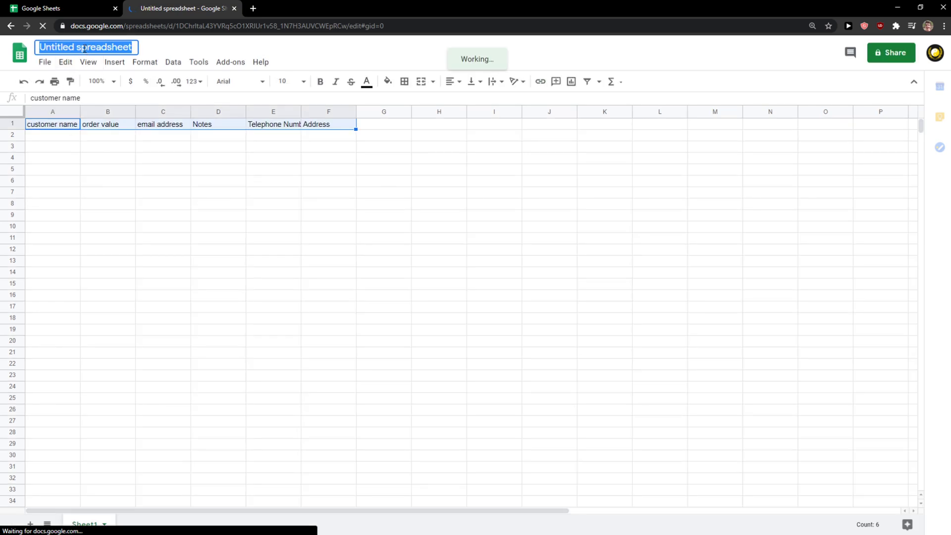
{"action": "type", "text": "sho"}
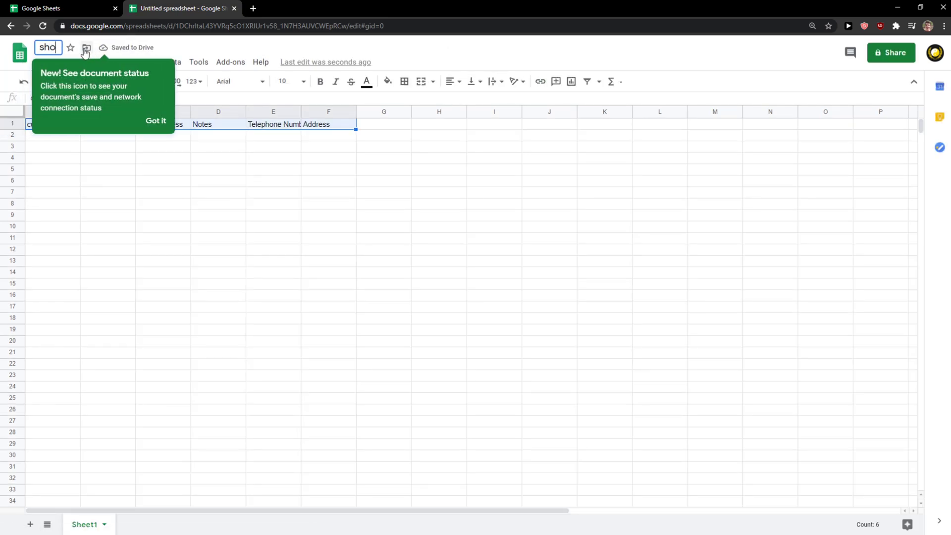
{"action": "left_click", "coordinate": [153, 8]}
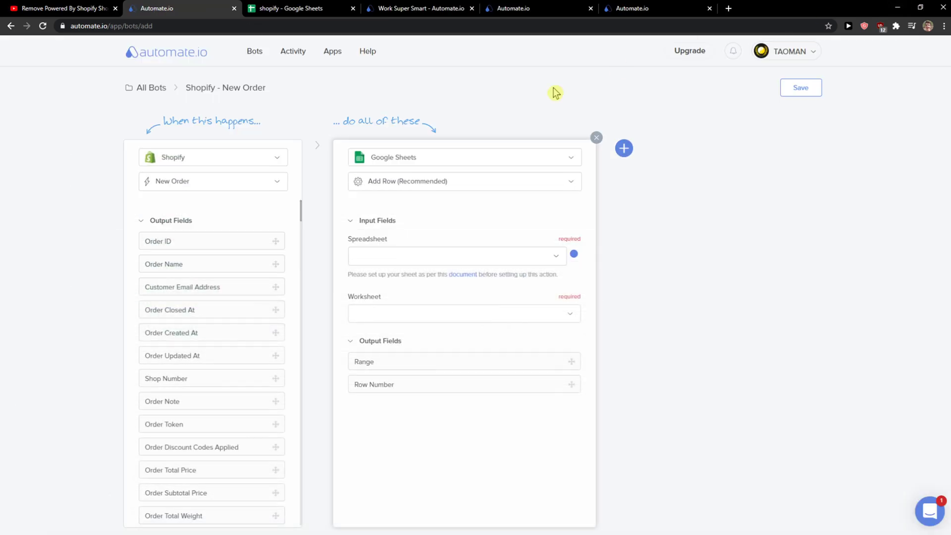
{"action": "mouse_move", "coordinate": [666, 281]}
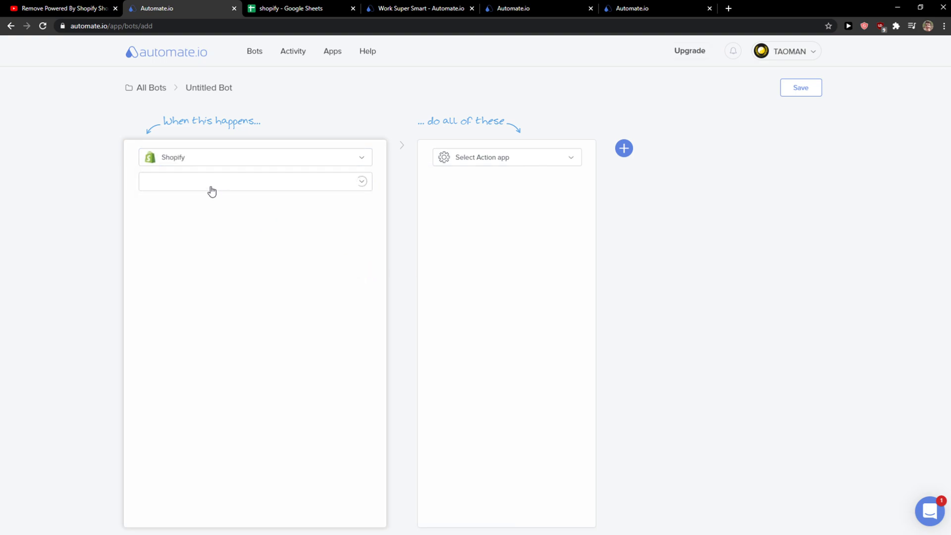
Step: Set the trigger event to New Order and target the shopify spreadsheet's Sheet1
{"action": "left_click", "coordinate": [253, 181]}
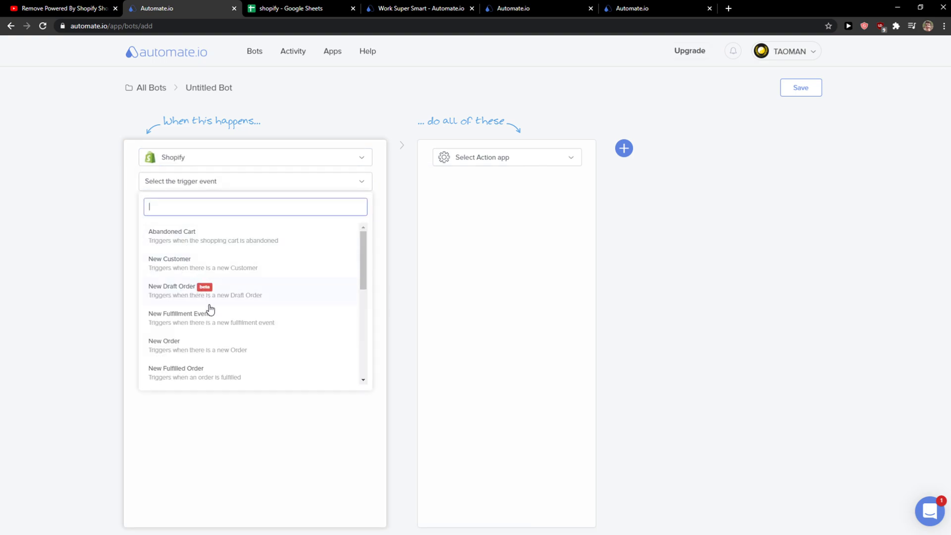
{"action": "left_click", "coordinate": [164, 345]}
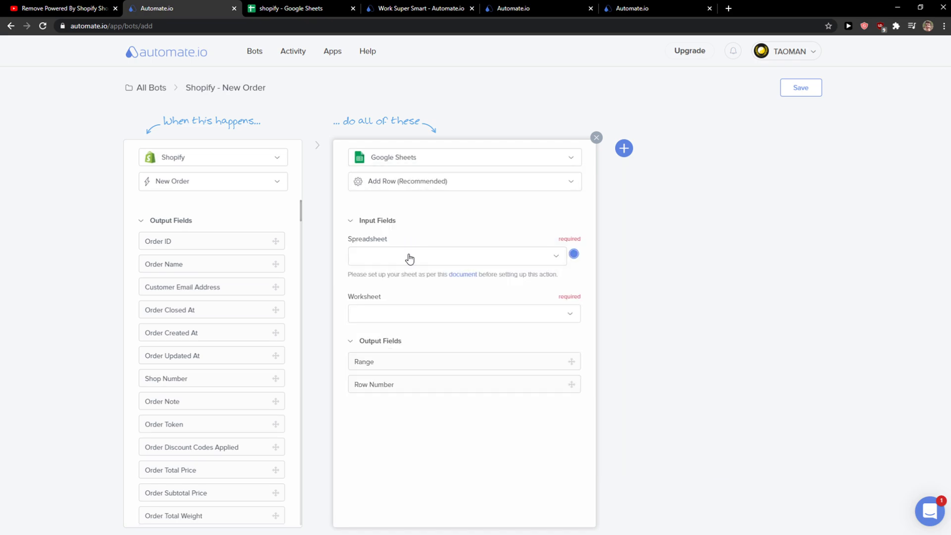
{"action": "left_click", "coordinate": [455, 256]}
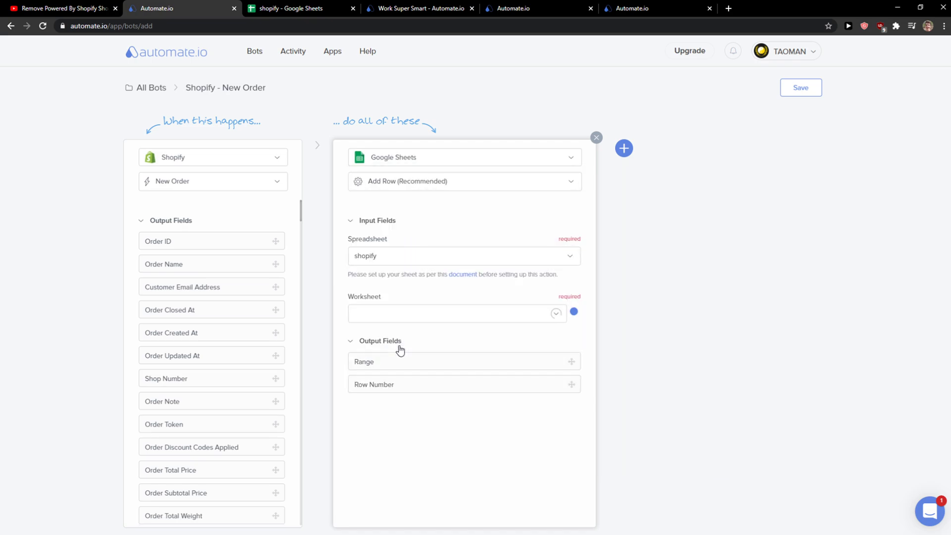
{"action": "left_click", "coordinate": [456, 313]}
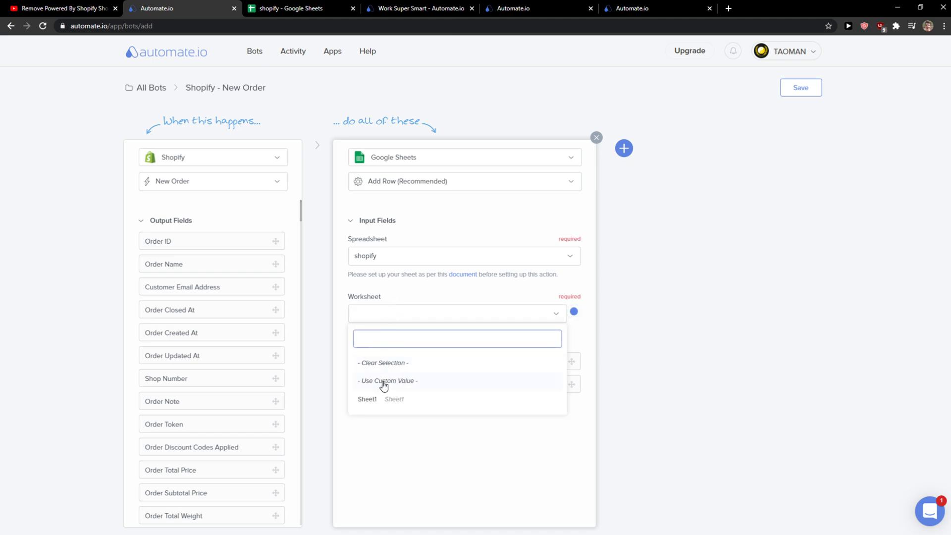
{"action": "left_click", "coordinate": [367, 398]}
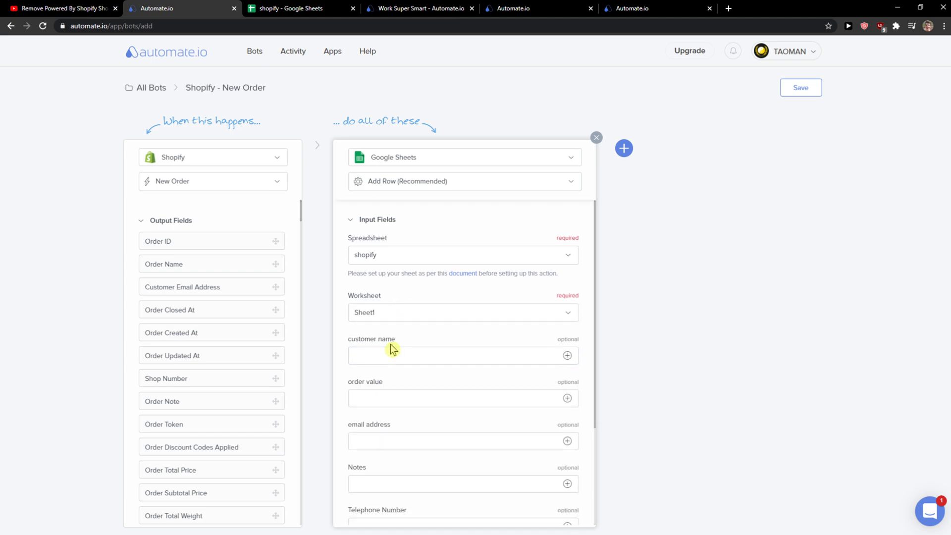
{"action": "scroll", "scroll_direction": "down", "scroll_amount": 3}
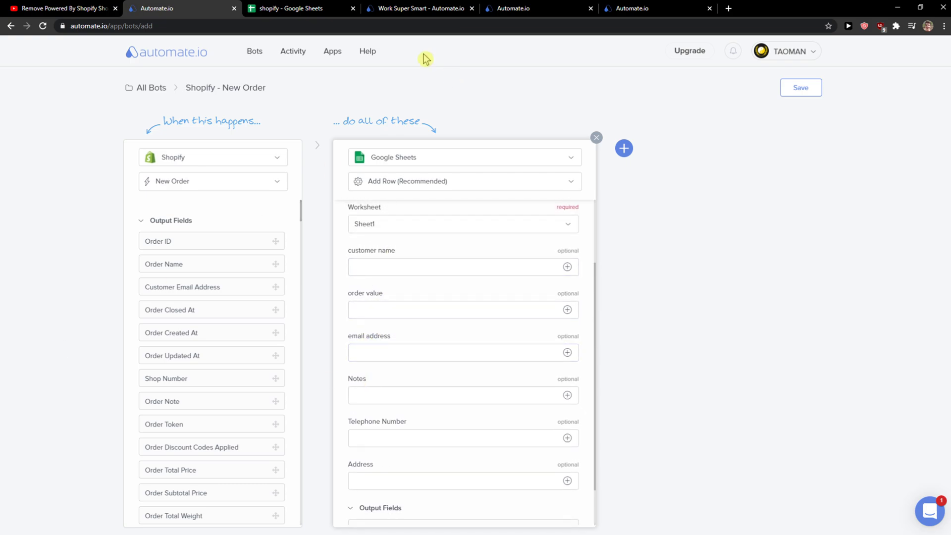
{"action": "left_click", "coordinate": [298, 8]}
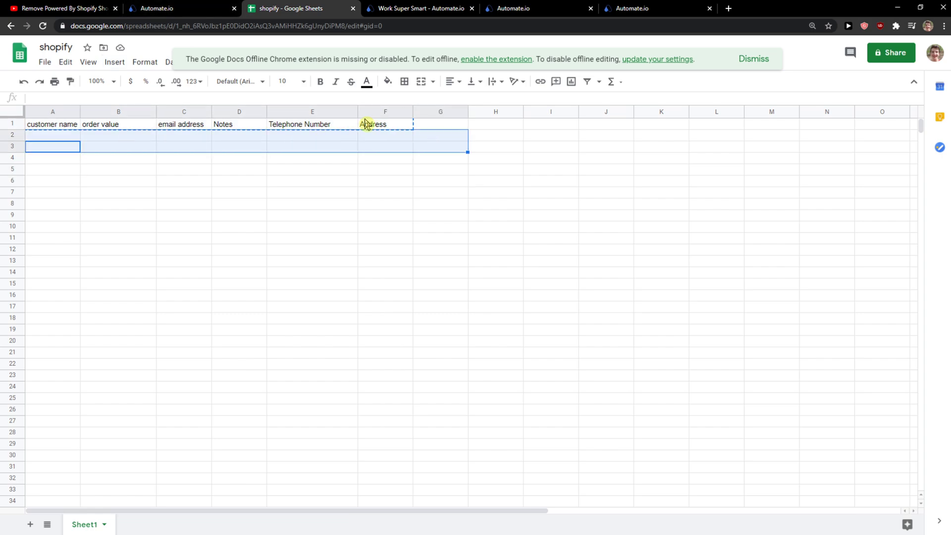
{"action": "left_click", "coordinate": [154, 8]}
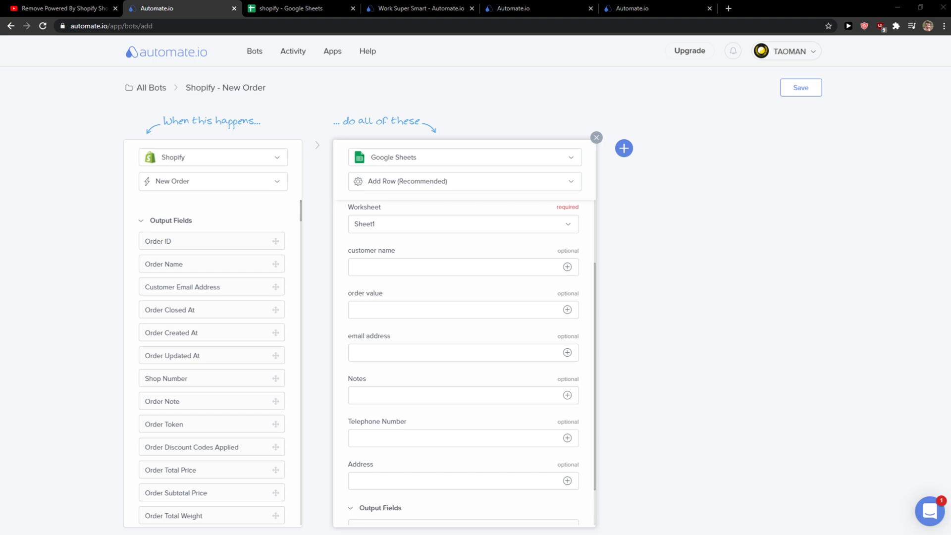
Step: Map Customer First Name to the name column and Order Total Price to order value
{"action": "left_click", "coordinate": [461, 309]}
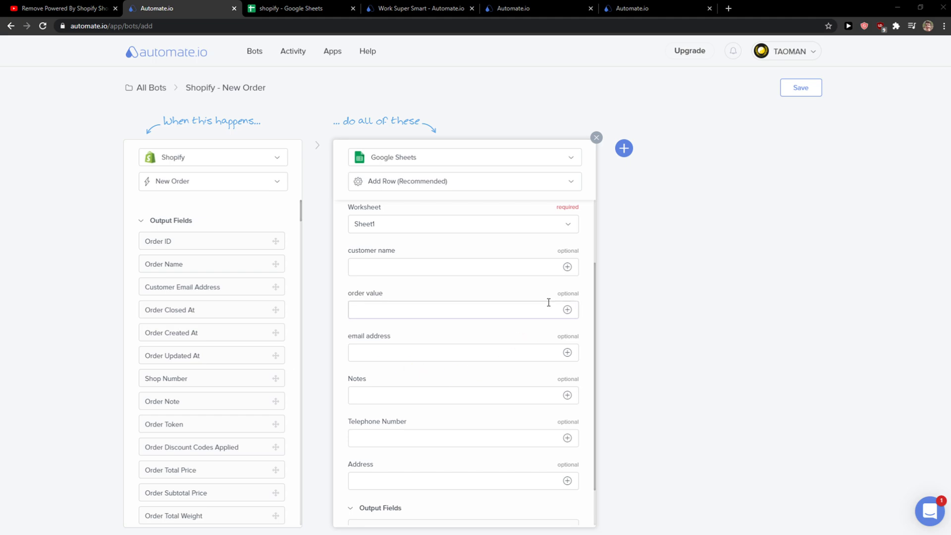
{"action": "left_click", "coordinate": [462, 267]}
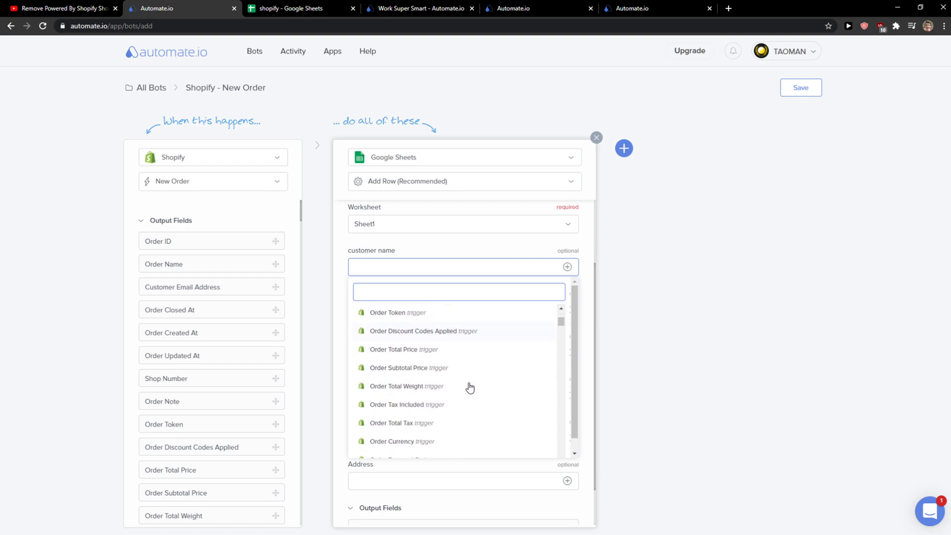
{"action": "scroll", "scroll_direction": "down", "scroll_amount": 3}
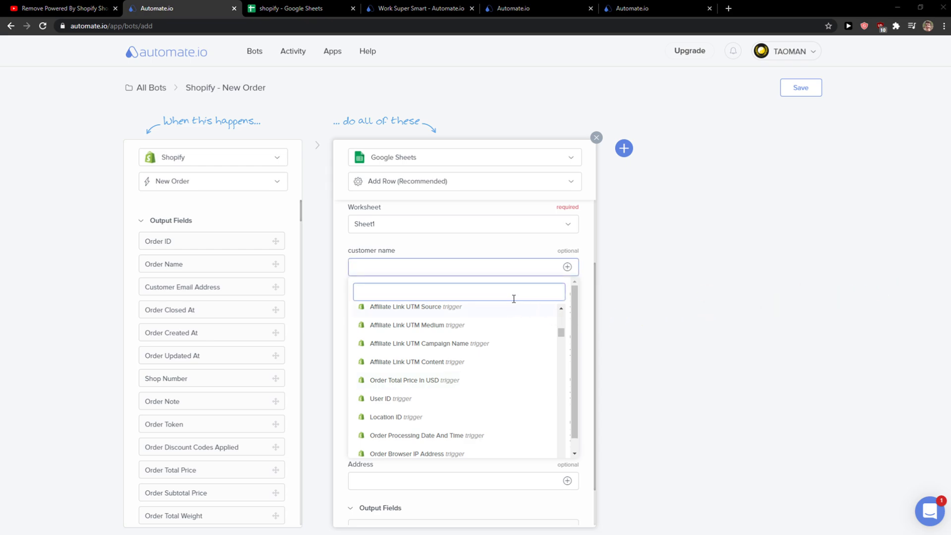
{"action": "type", "text": "customer"}
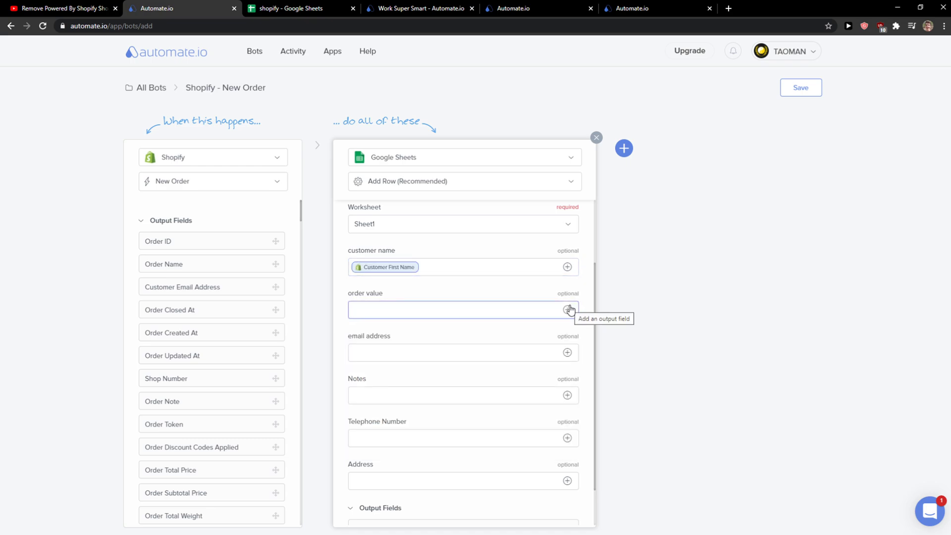
{"action": "left_click", "coordinate": [567, 309]}
{"action": "type", "text": "order"}
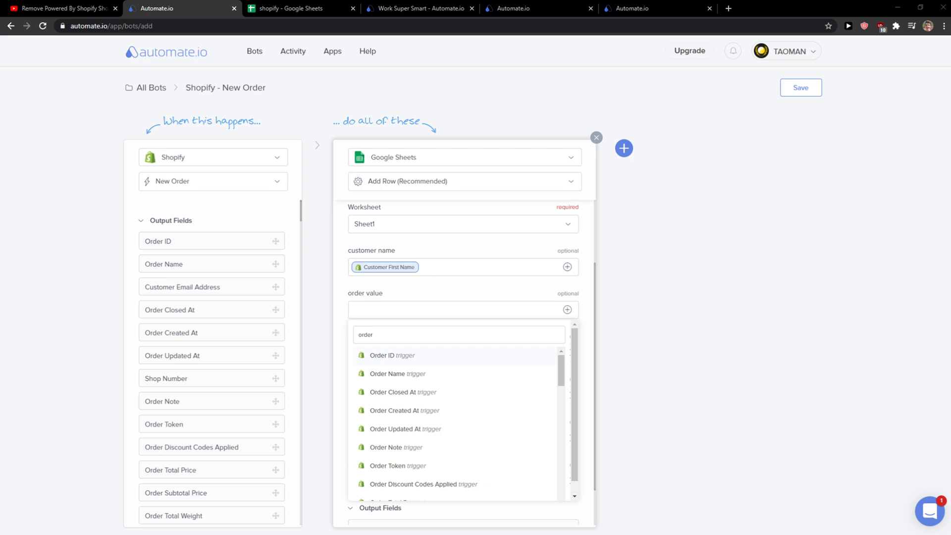
{"action": "type", "text": "totl"}
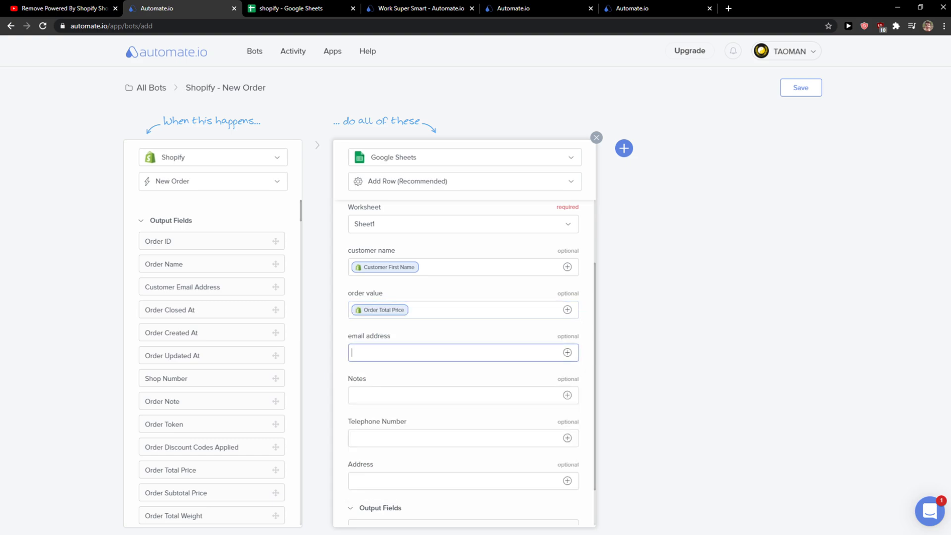
Step: Map Customer Email Address, Accepts Marketing and Phone Number to email, Notes and Telephone Number
{"action": "type", "text": "cust"}
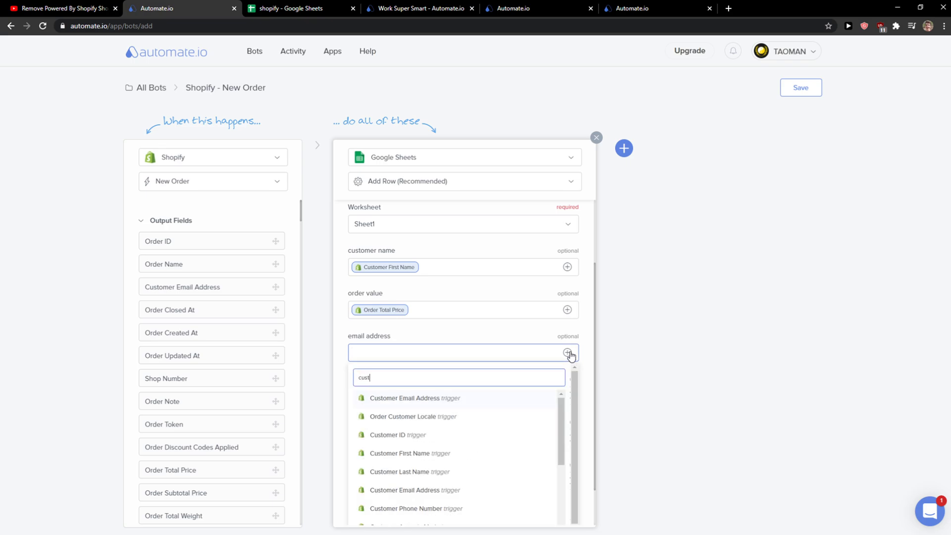
{"action": "left_click", "coordinate": [414, 398]}
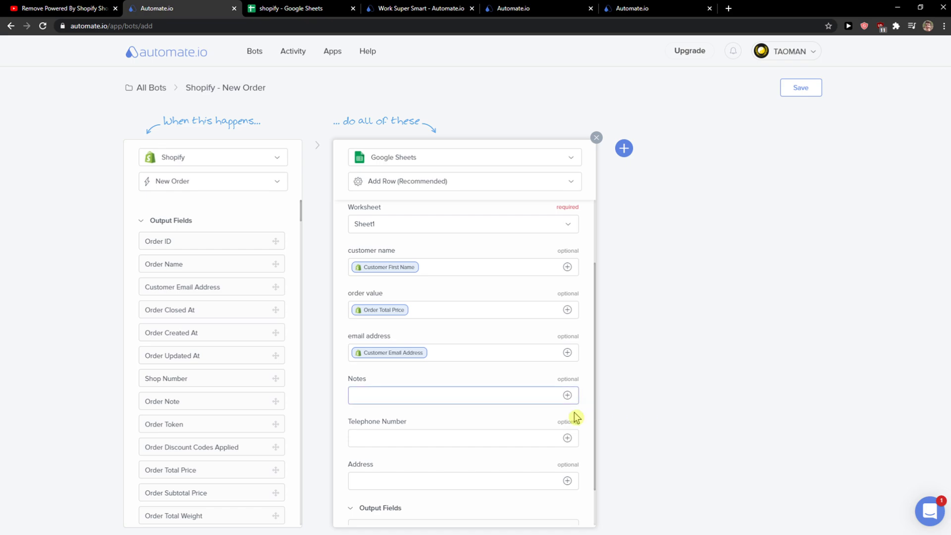
{"action": "type", "text": "customer a"}
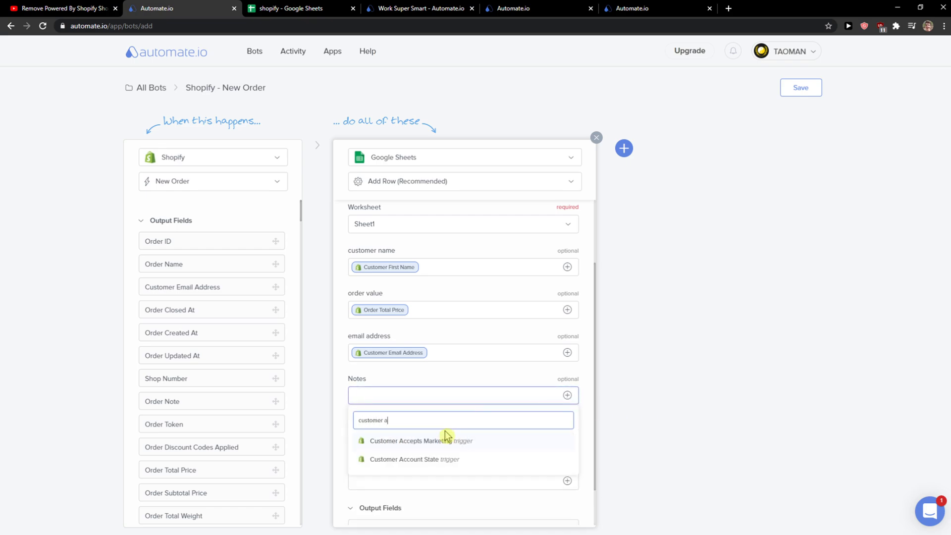
{"action": "left_click", "coordinate": [420, 441]}
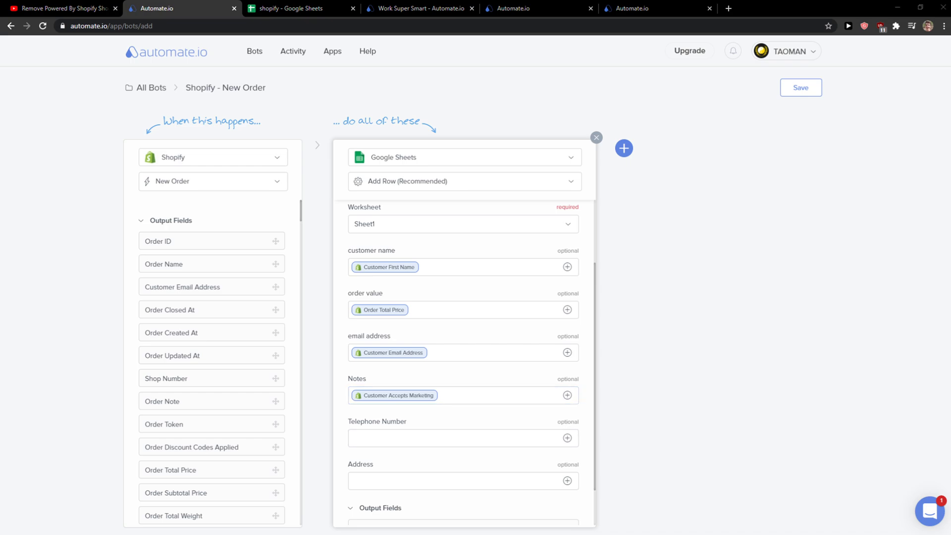
{"action": "type", "text": "c"}
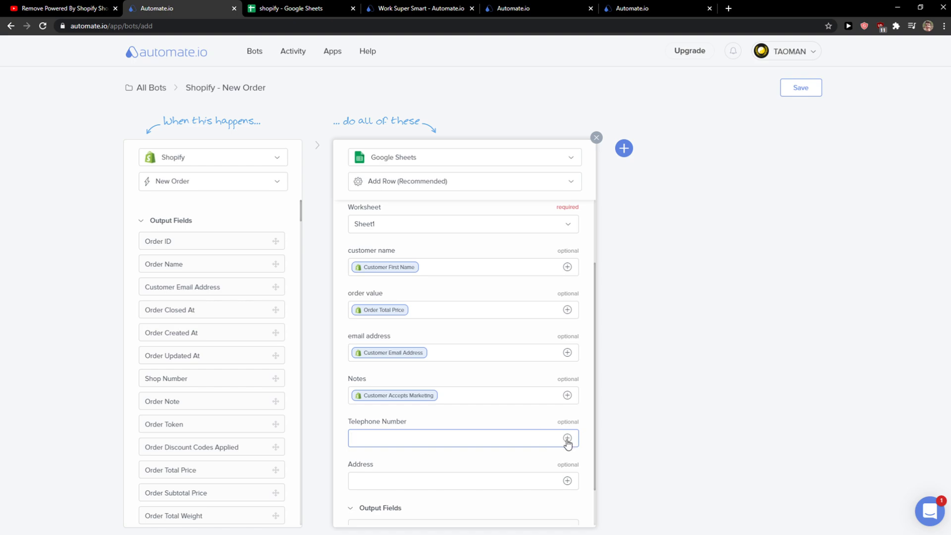
{"action": "type", "text": "custom"}
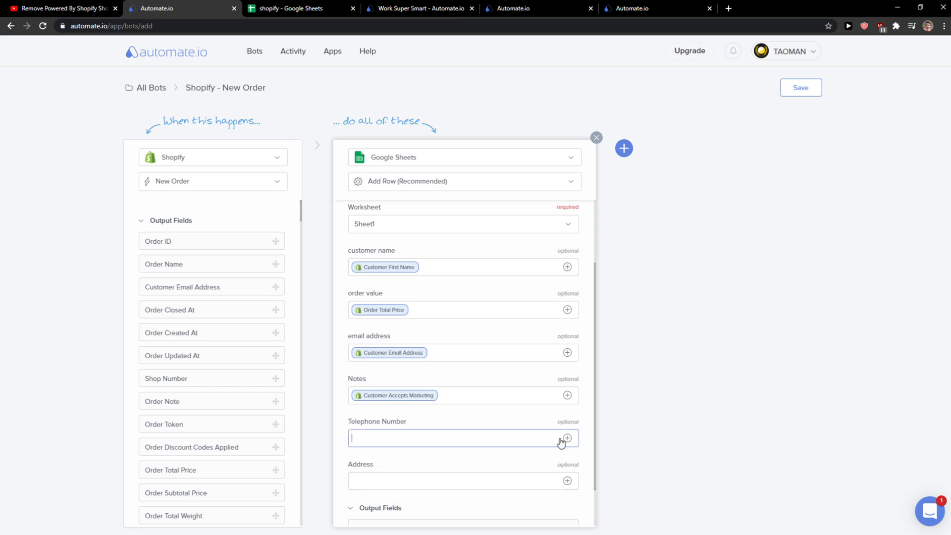
{"action": "type", "text": "cust"}
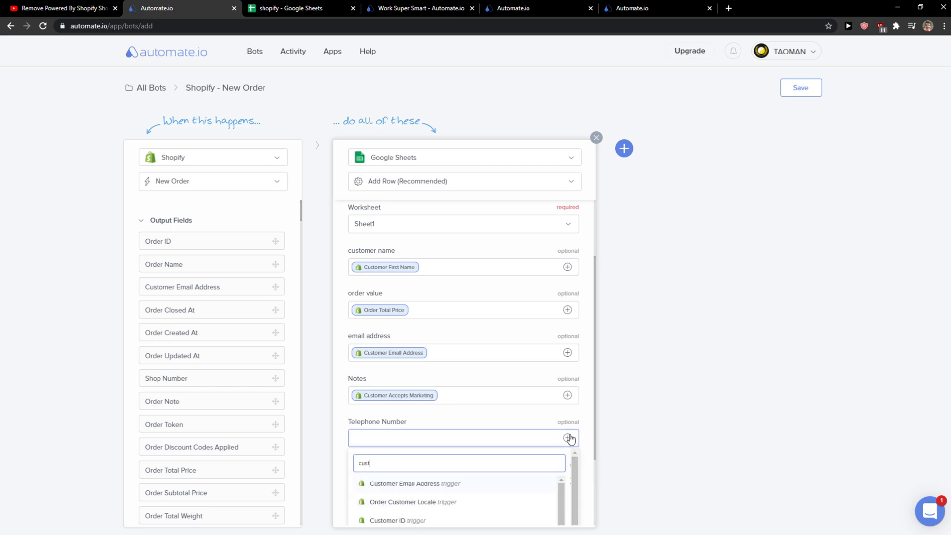
{"action": "left_click", "coordinate": [400, 484]}
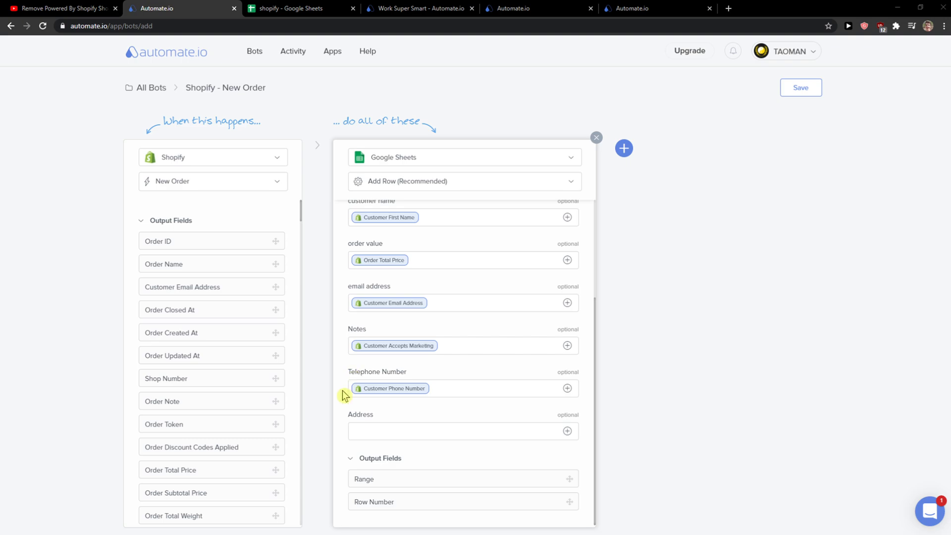
Step: Put Shipping address City into the Address column and save the bot
{"action": "left_click", "coordinate": [462, 431]}
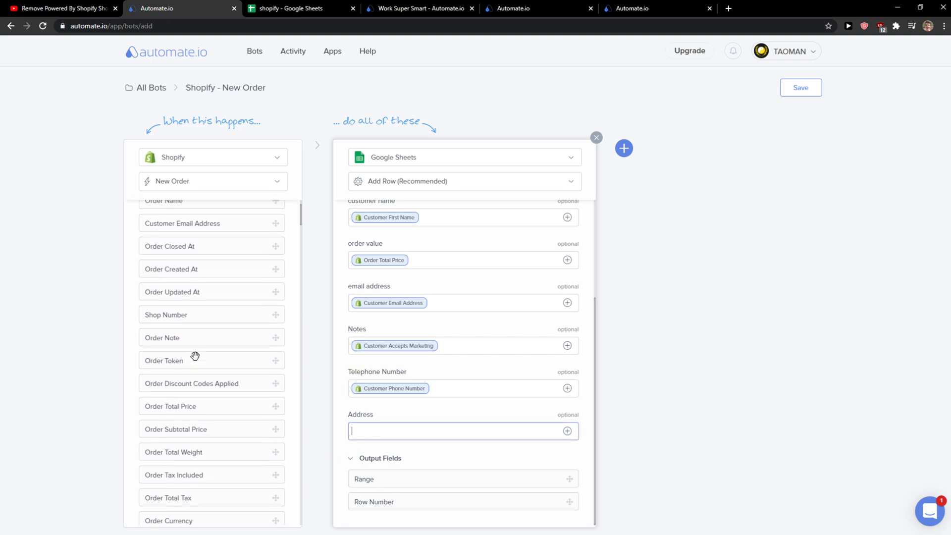
{"action": "scroll", "scroll_direction": "down", "scroll_amount": 3}
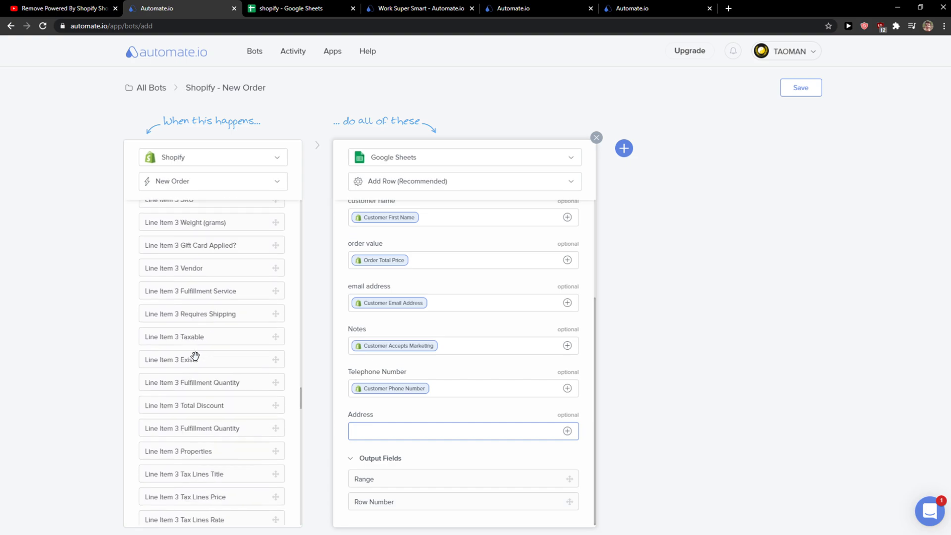
{"action": "scroll", "scroll_direction": "down", "scroll_amount": 3}
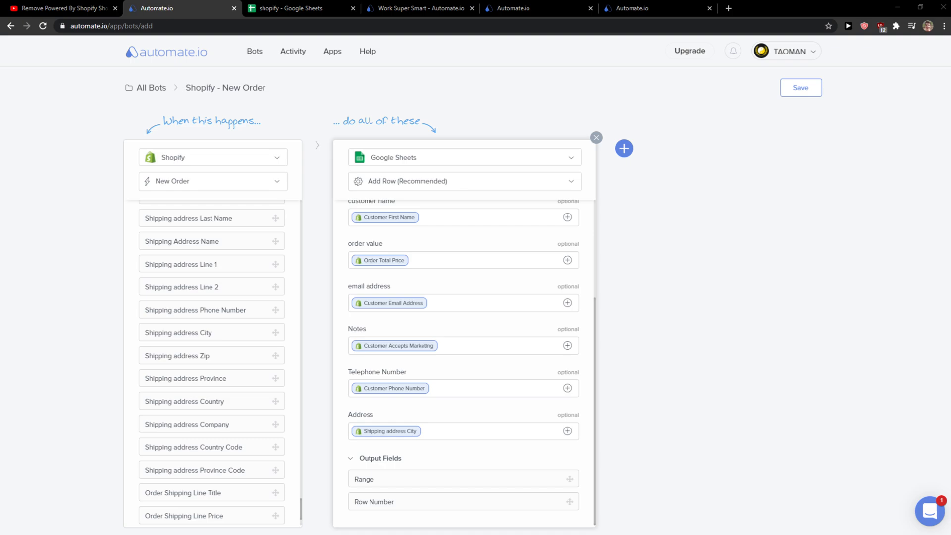
{"action": "mouse_move", "coordinate": [754, 319]}
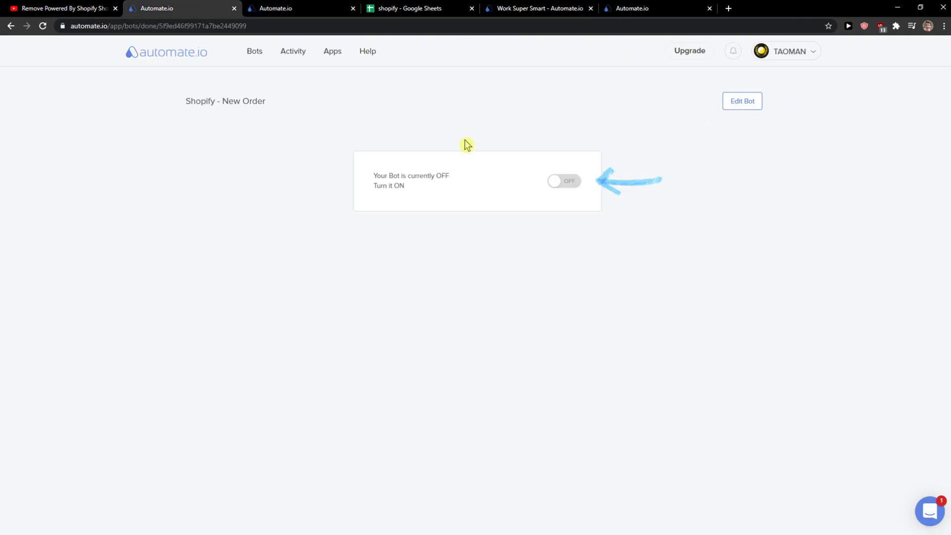
Step: Toggle the bot on and choose Start Free Trial in the Choose plan dialog
{"action": "left_click", "coordinate": [562, 181]}
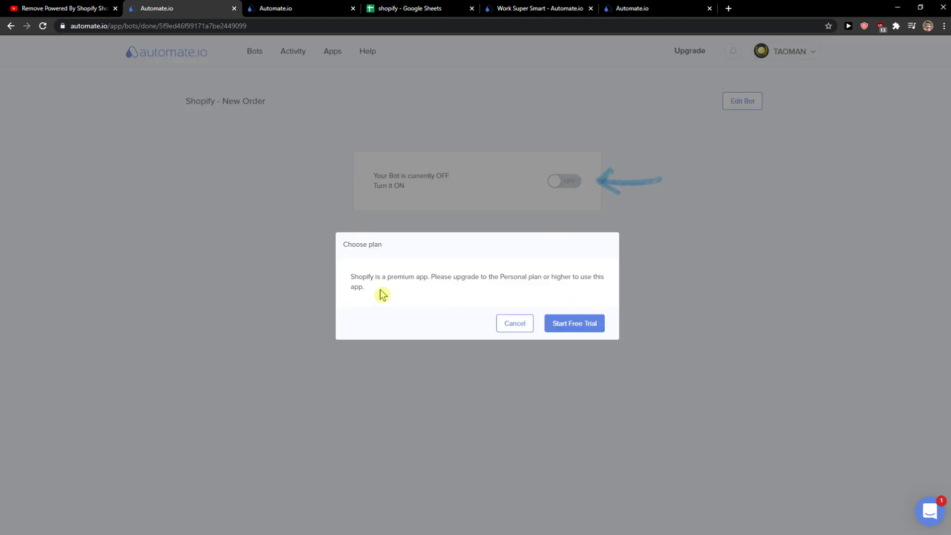
{"action": "left_click", "coordinate": [573, 323]}
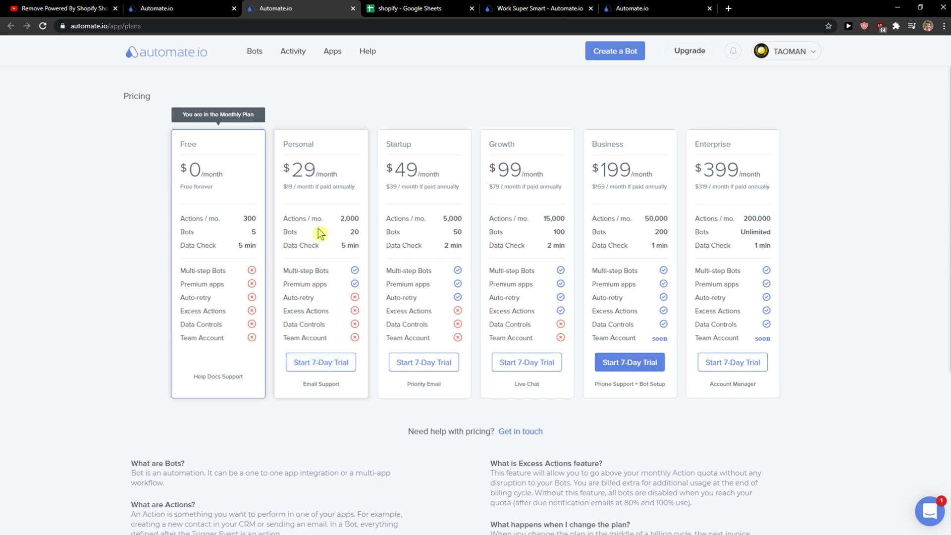
{"action": "mouse_move", "coordinate": [300, 94]}
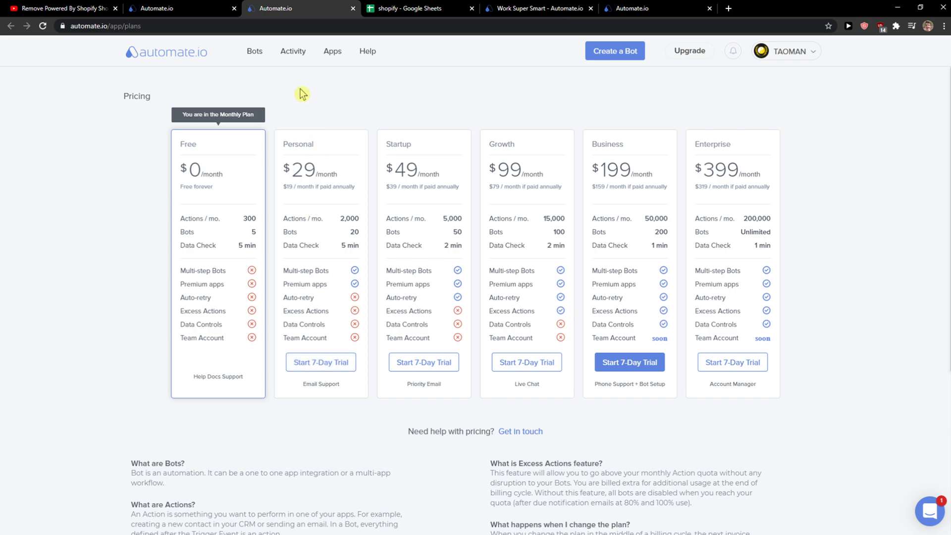